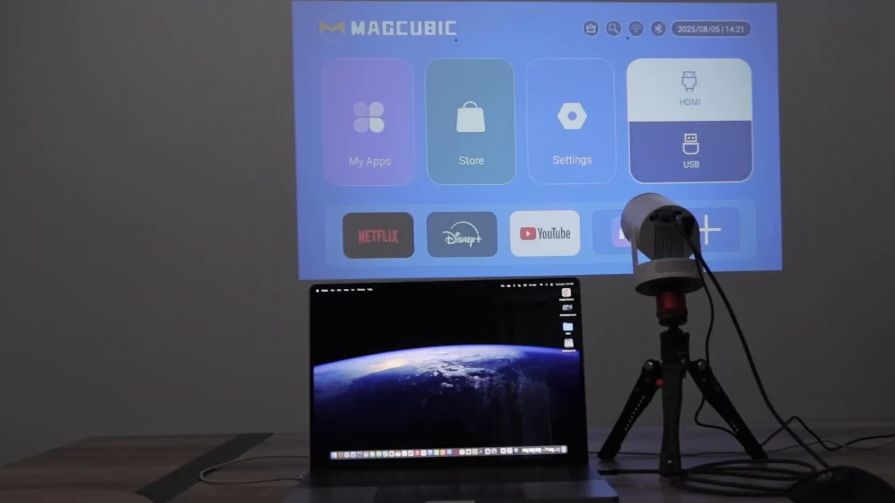
# Select the HDMI source tile so the MacBook desktop projects on the wall
pyautogui.click(689, 94)
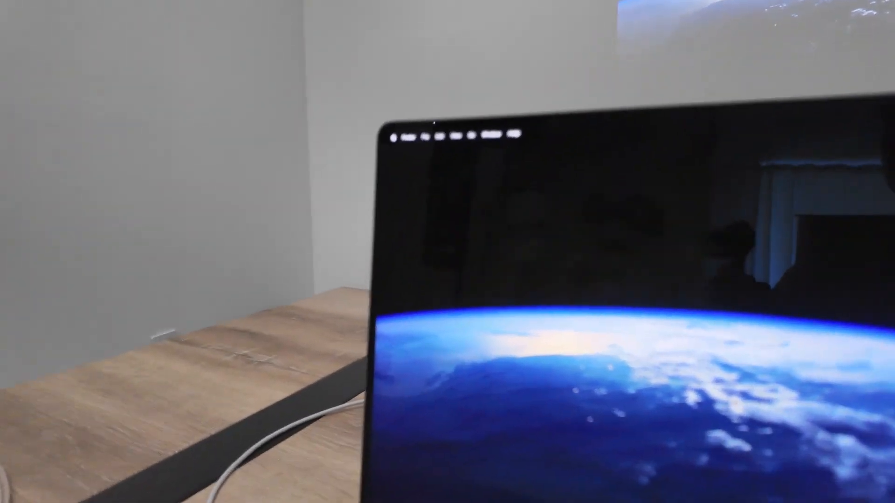
# Show the SGD SX8 projector set to 'Mirror for Built-in Display' in Displays settings
pyautogui.click(384, 120)
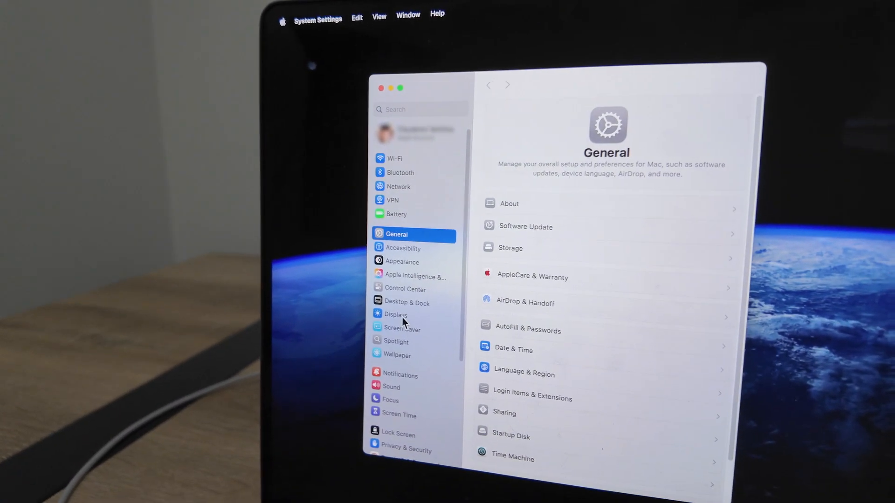
pyautogui.click(396, 314)
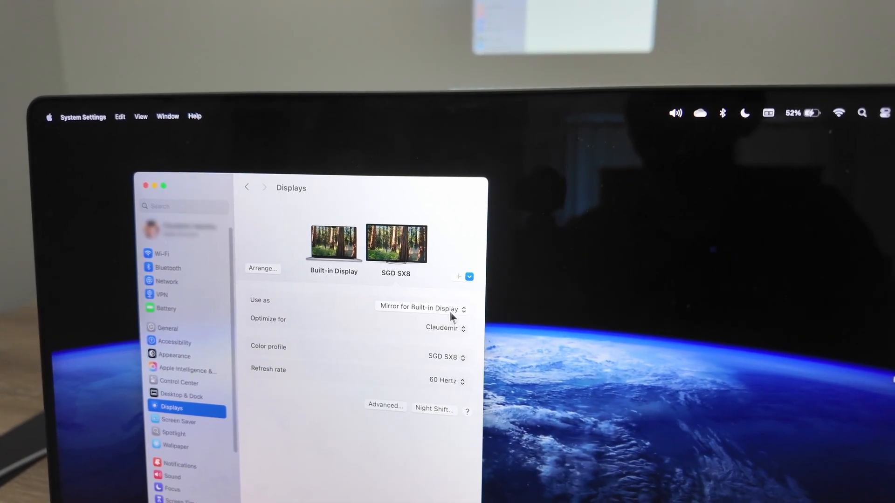
pyautogui.click(420, 309)
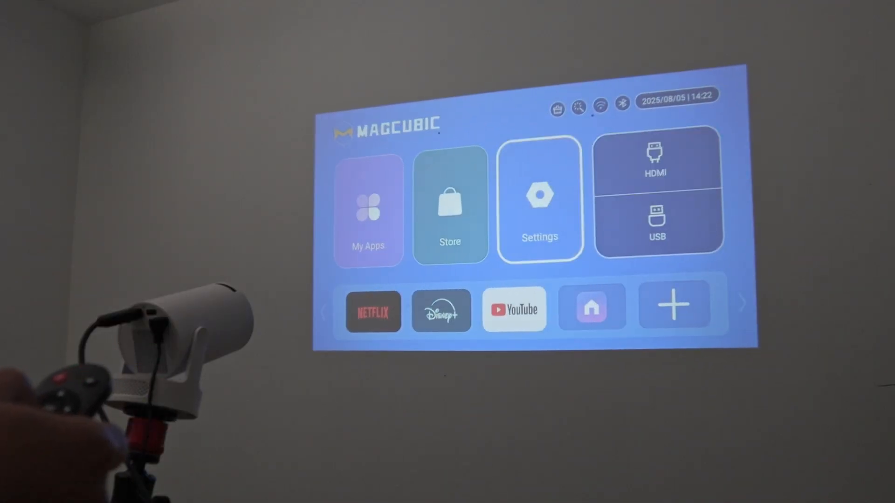
# Launch the ScreenCast app from the My Apps list
pyautogui.click(368, 208)
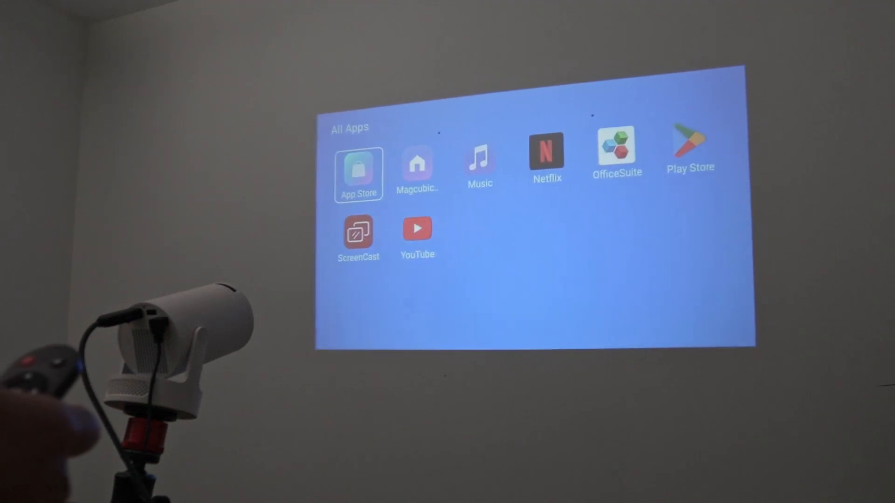
pyautogui.press('Down')
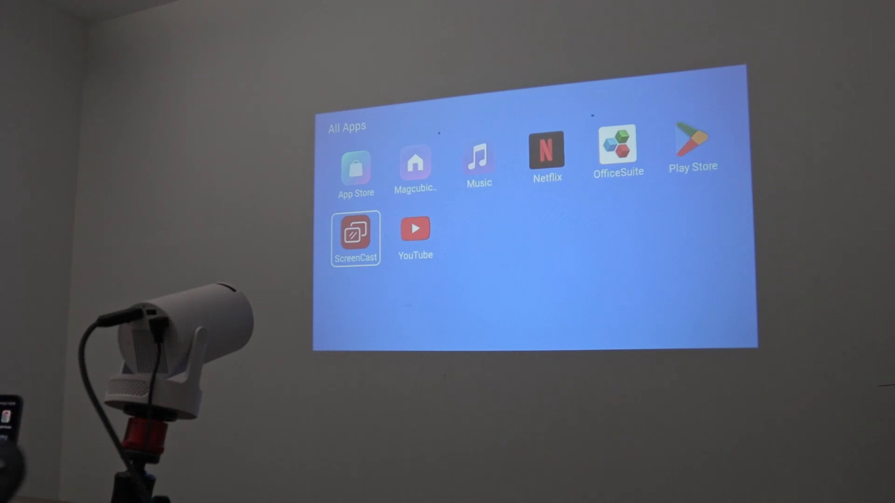
pyautogui.click(356, 236)
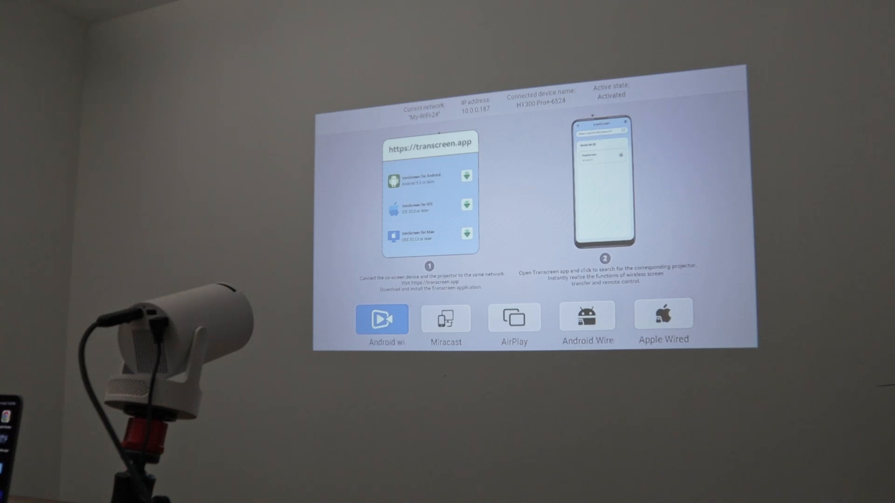
# Step through the Miracast guide to the AirPlay casting instructions, then return home
pyautogui.click(446, 318)
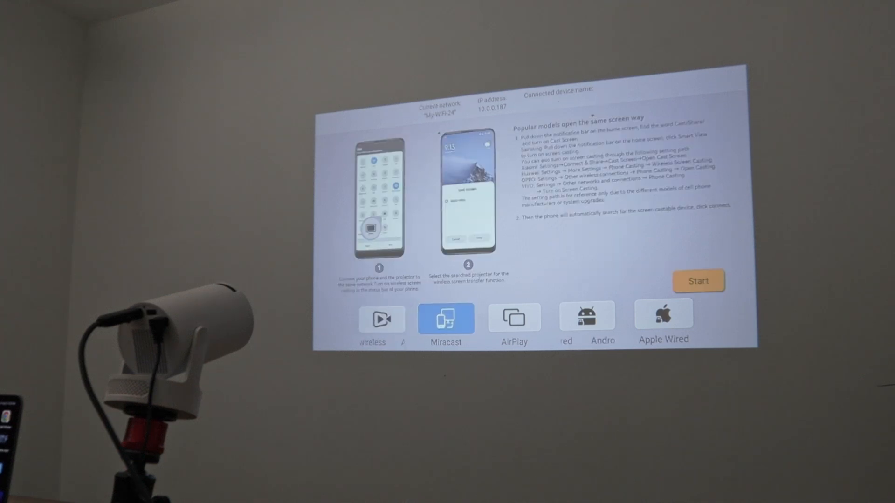
pyautogui.click(513, 318)
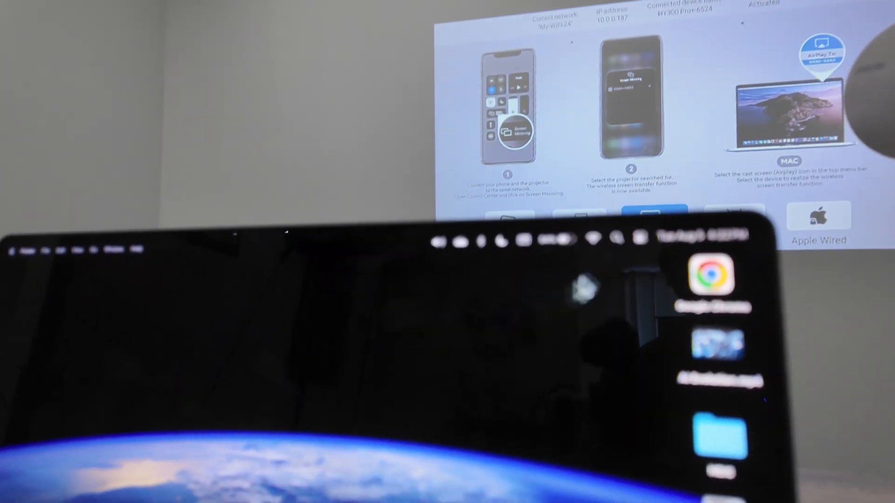
pyautogui.click(611, 146)
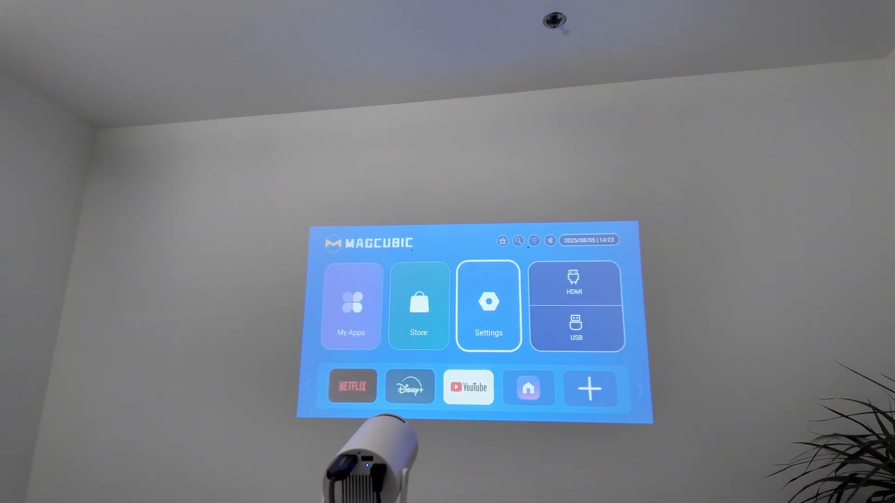
# Reach Network setting in the projector's Settings, showing wireless network and hotspot options
pyautogui.click(488, 305)
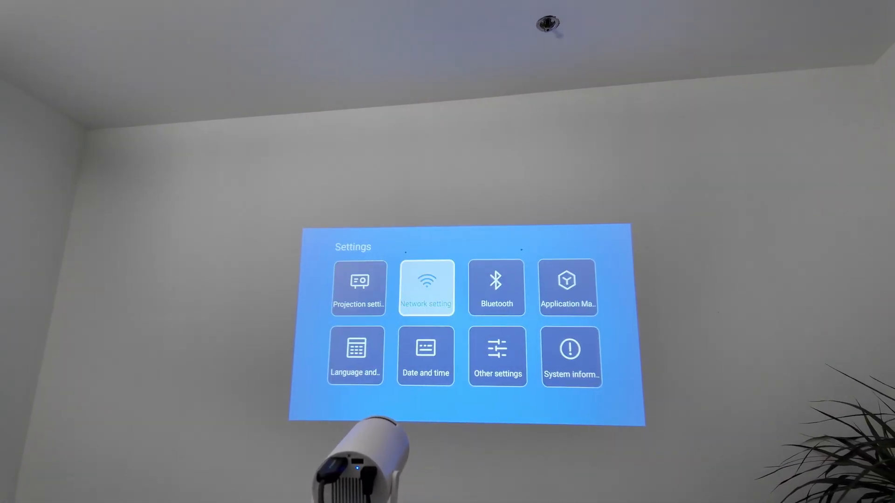
pyautogui.click(425, 288)
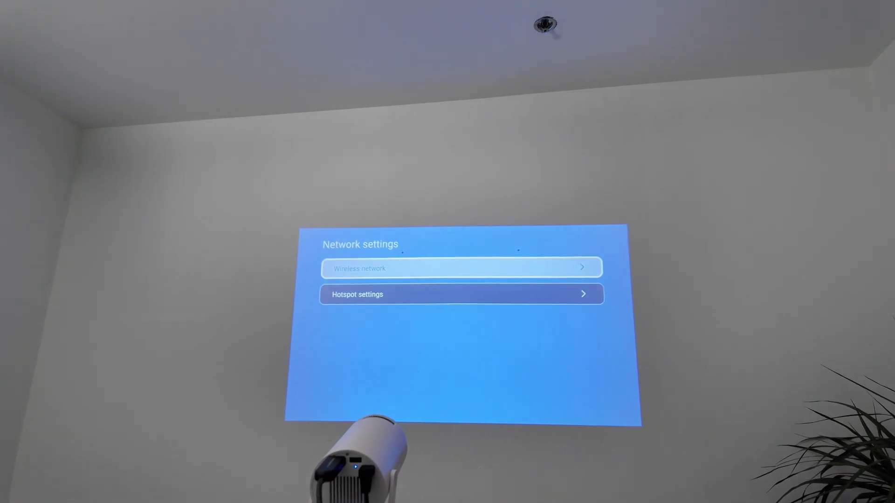
pyautogui.click(460, 269)
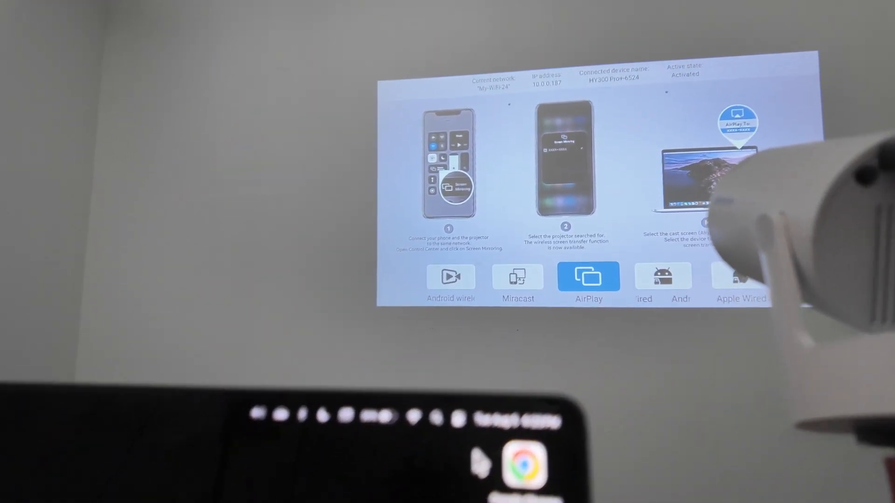
# Mirror to HY300 Pro+-6524 via Screen Mirroring and bring up the entire screen/window/extend choice
pyautogui.click(543, 211)
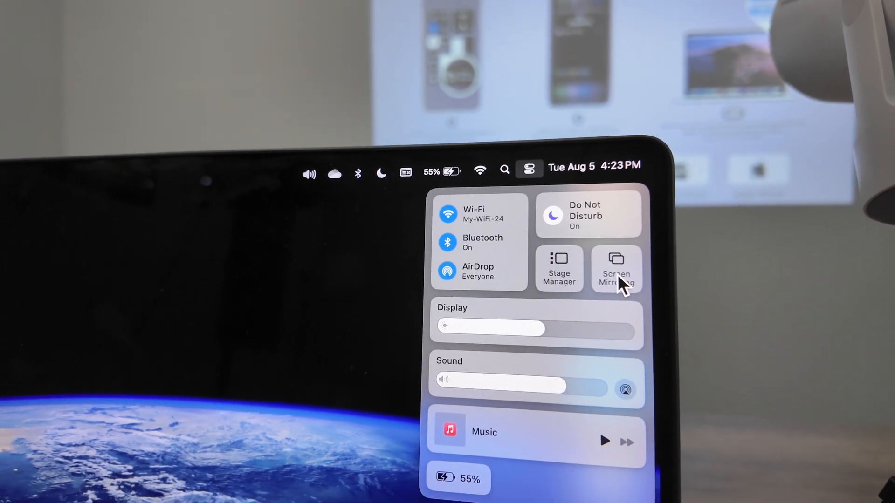
pyautogui.click(616, 268)
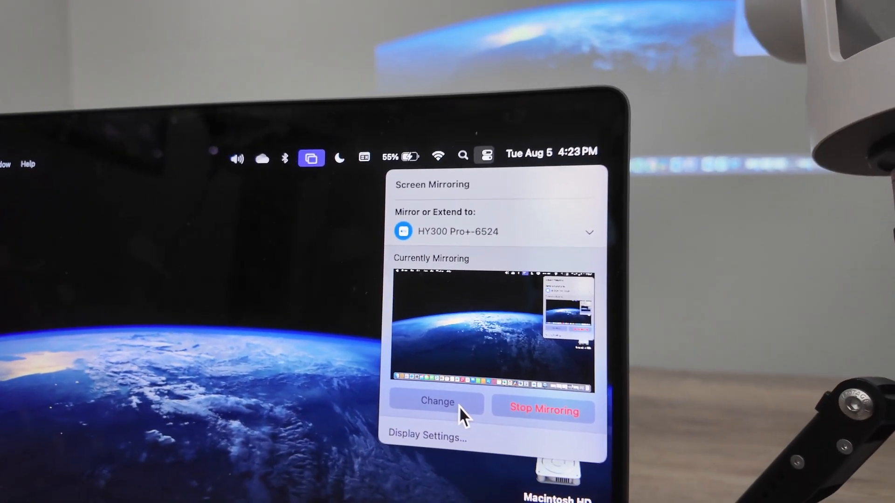
pyautogui.click(438, 401)
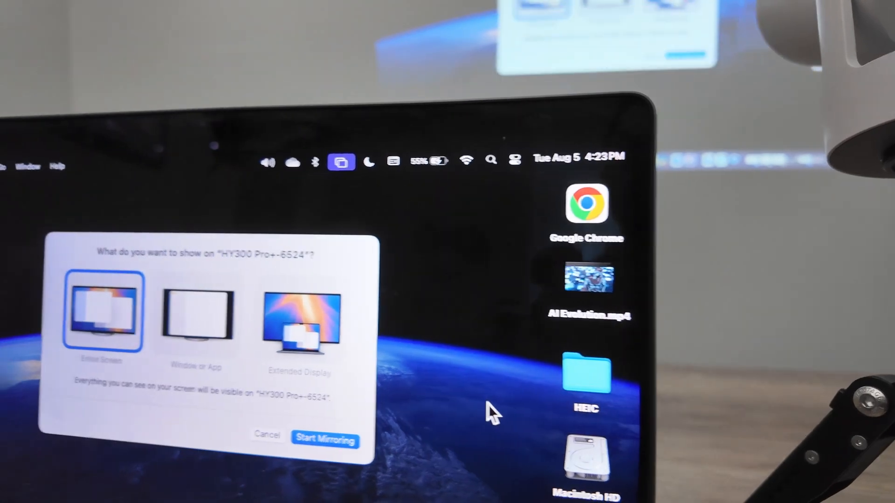